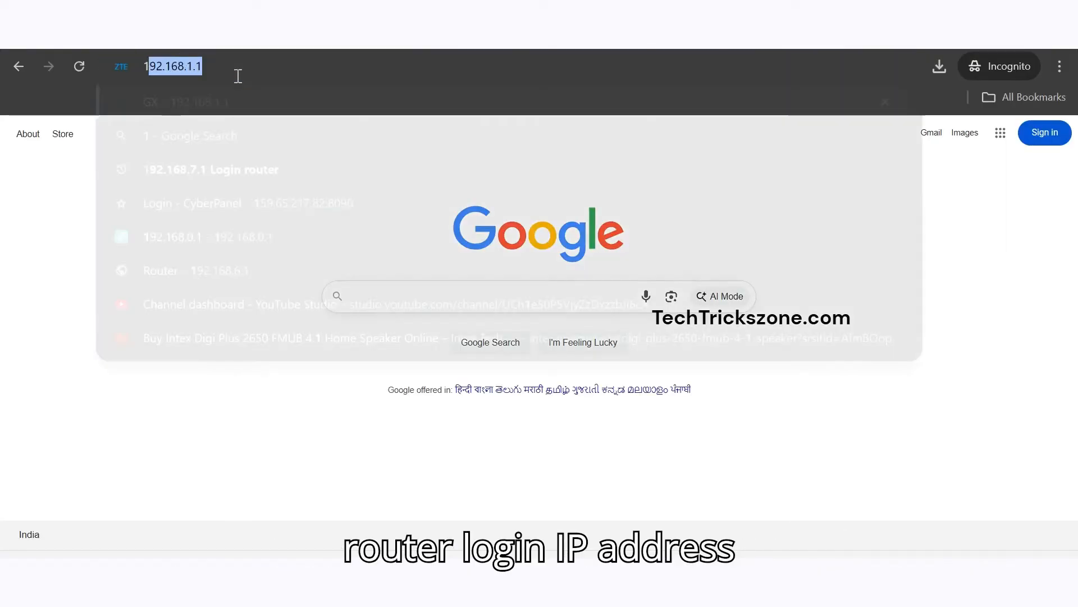
Log in at 192.168.0.1 with the local password and reach Advanced from the Wireless page
{"action": "left_click", "coordinate": [173, 237]}
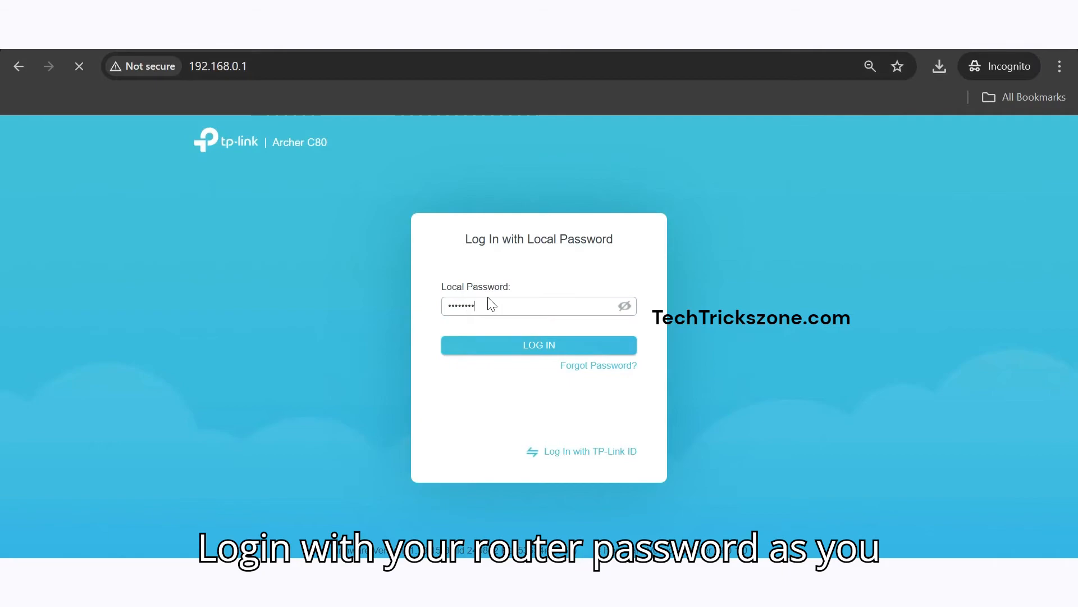
{"action": "left_click", "coordinate": [538, 345]}
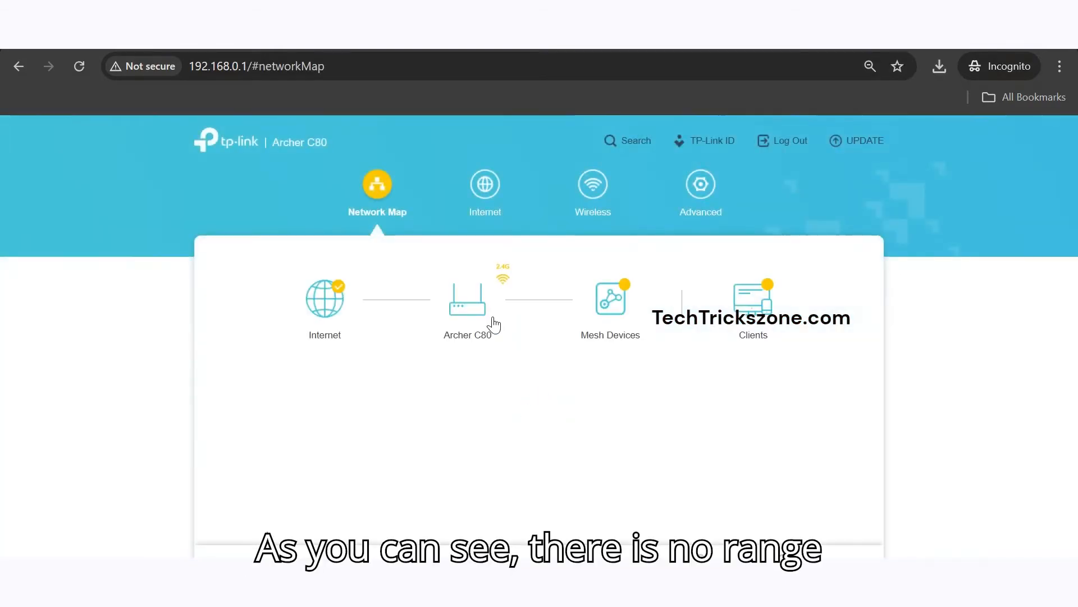
{"action": "left_click", "coordinate": [592, 191]}
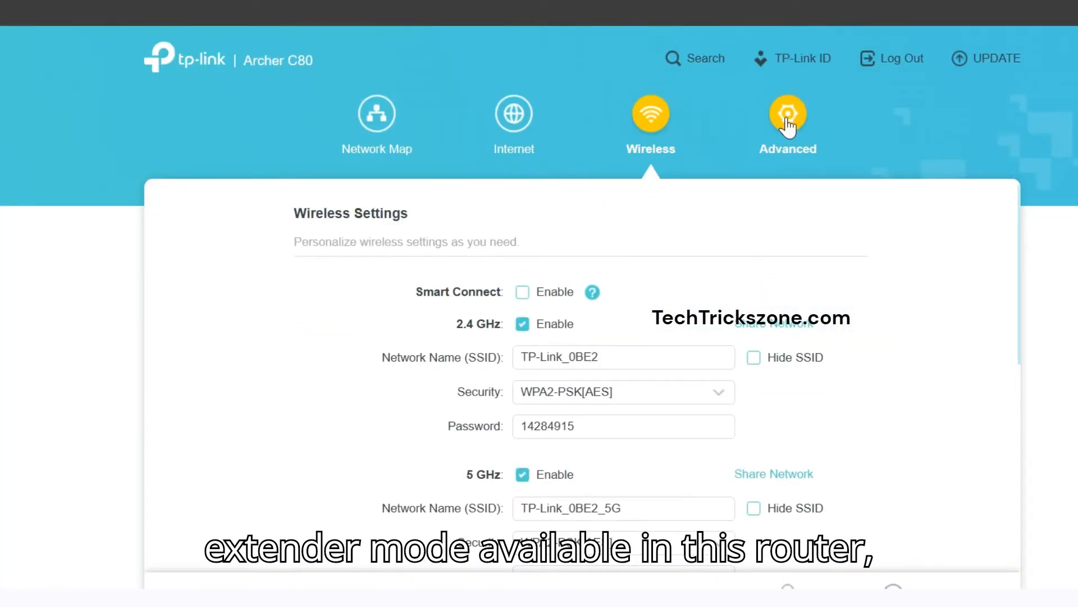
{"action": "left_click", "coordinate": [786, 124]}
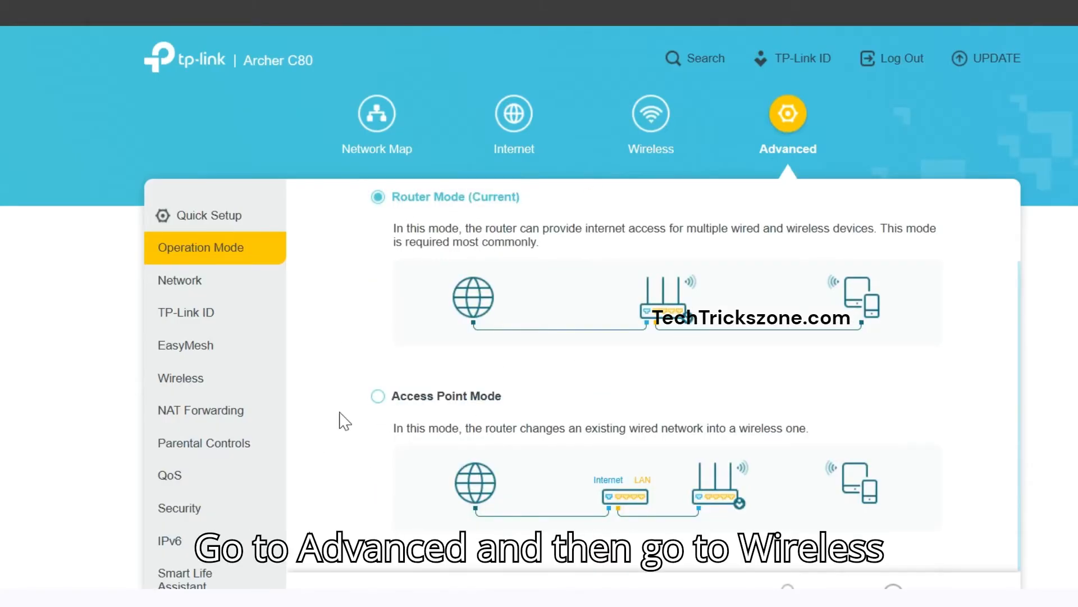
On the Wireless > WDS page, enable 5 GHz WDS bridging so the bridge fields appear
{"action": "left_click", "coordinate": [180, 377]}
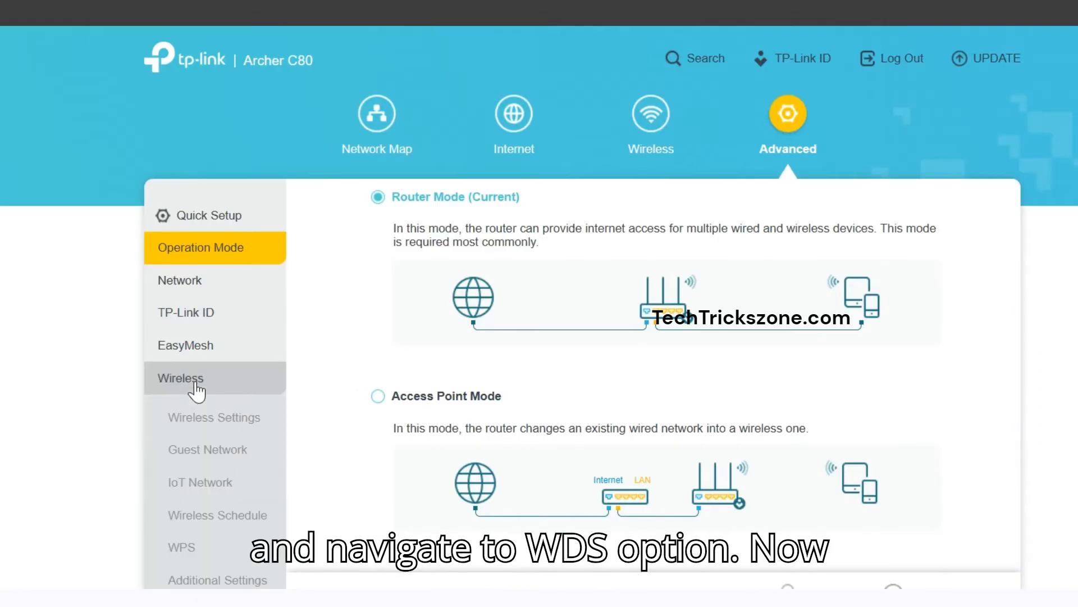
{"action": "left_click", "coordinate": [181, 323]}
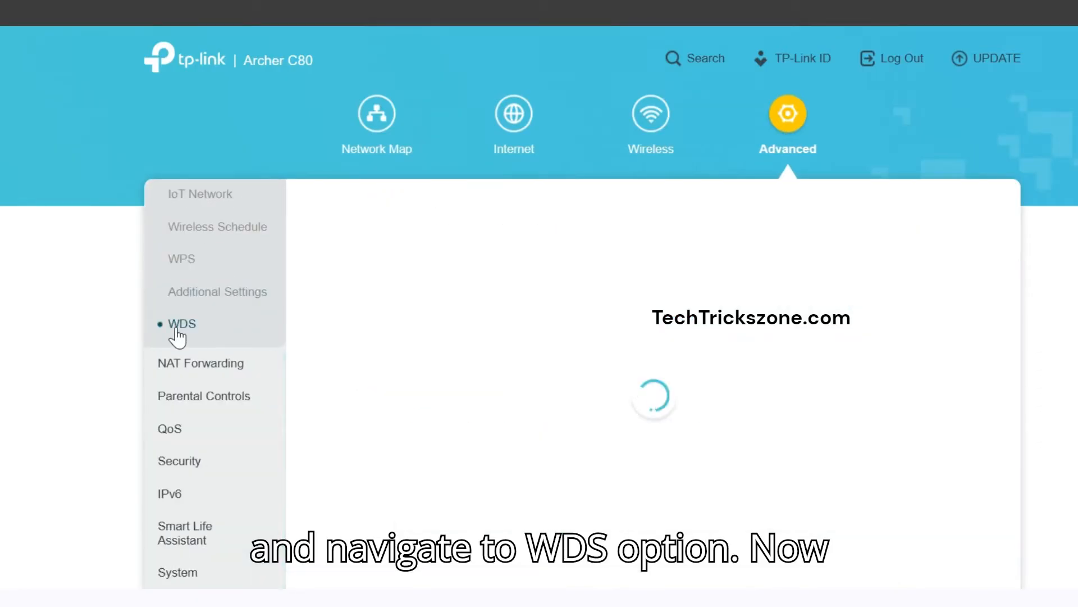
{"action": "left_click", "coordinate": [181, 324]}
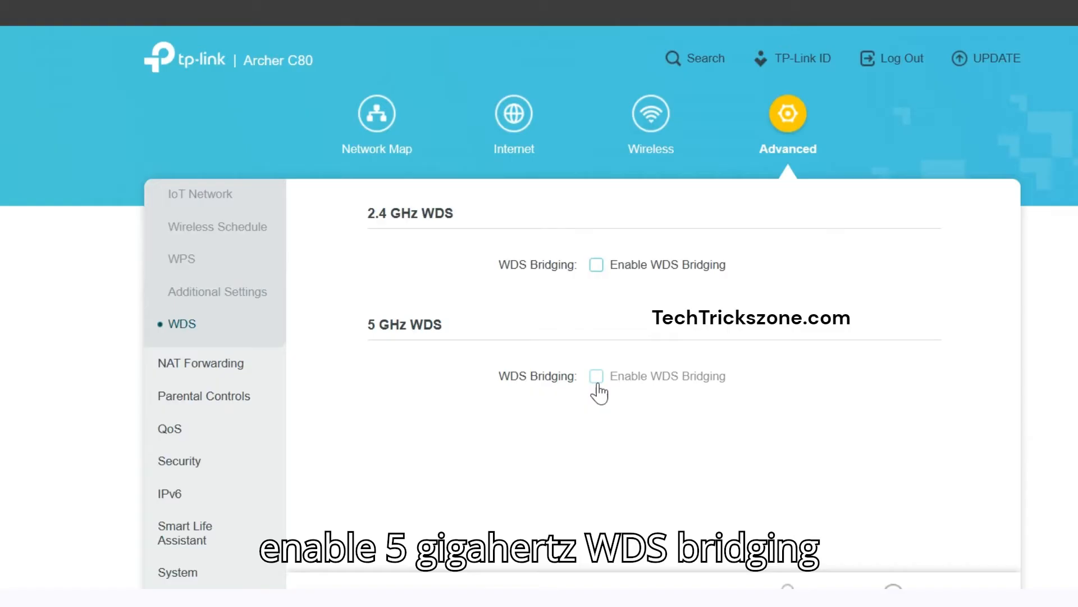
{"action": "left_click", "coordinate": [595, 375]}
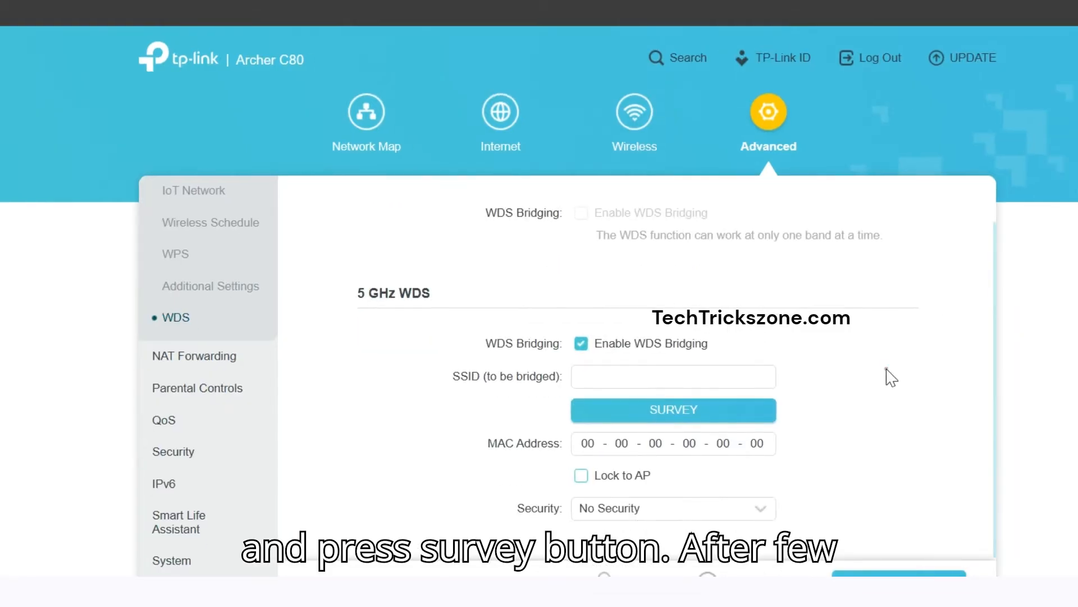
Survey nearby networks, bridge to HOMEWIFI5G with its password and save the WDS settings
{"action": "left_click", "coordinate": [673, 409]}
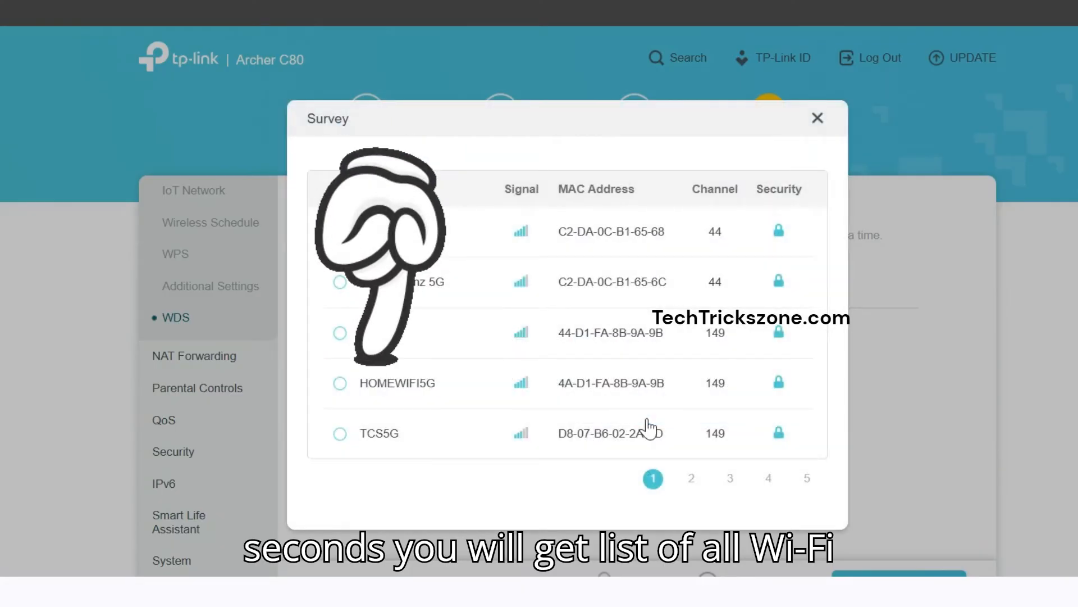
{"action": "left_click", "coordinate": [340, 383]}
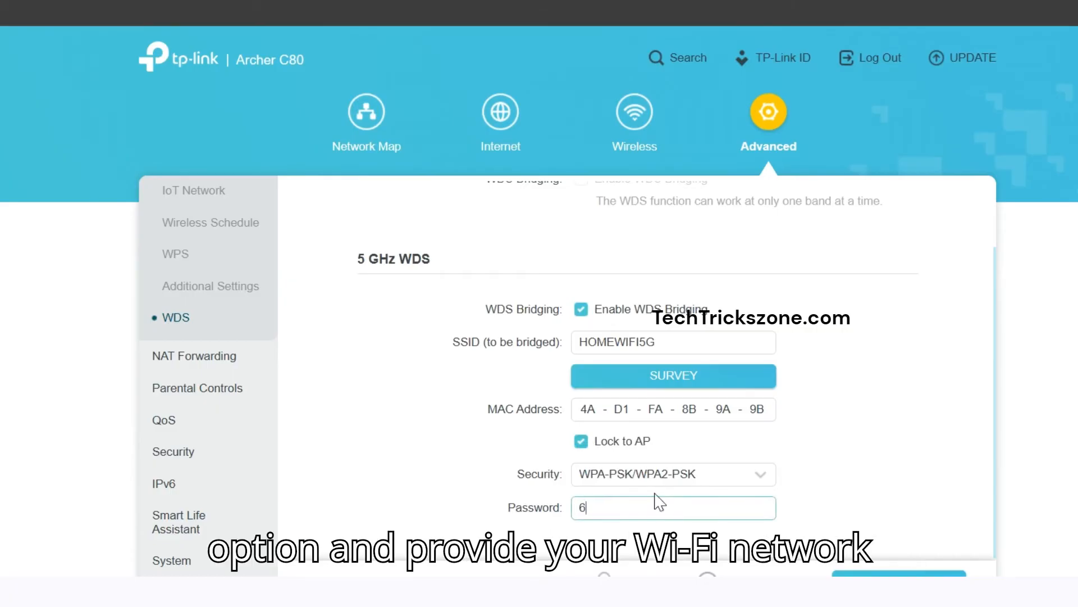
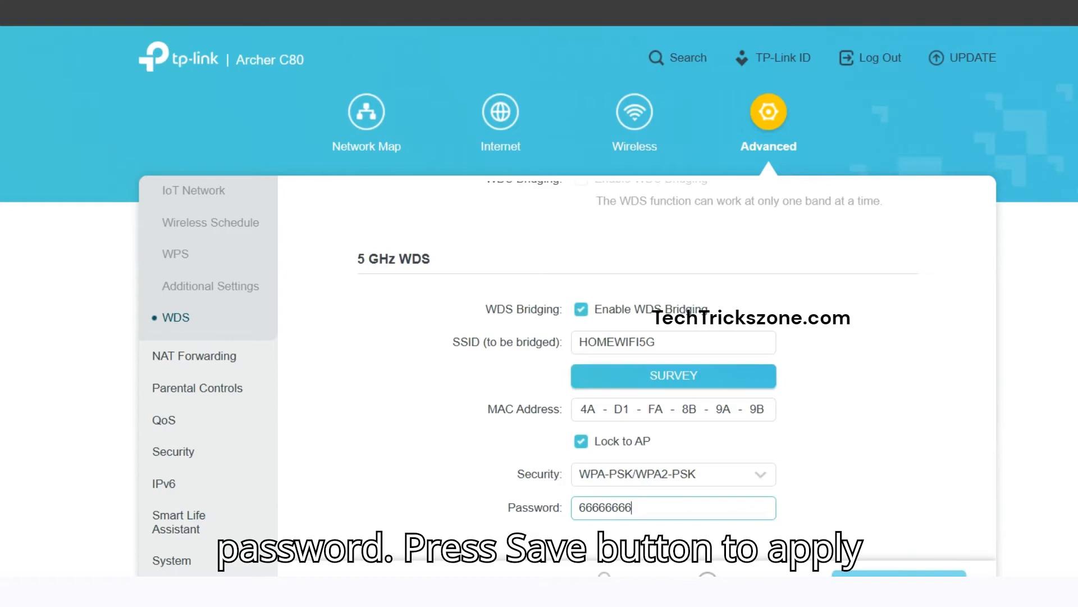
{"action": "left_click", "coordinate": [899, 580]}
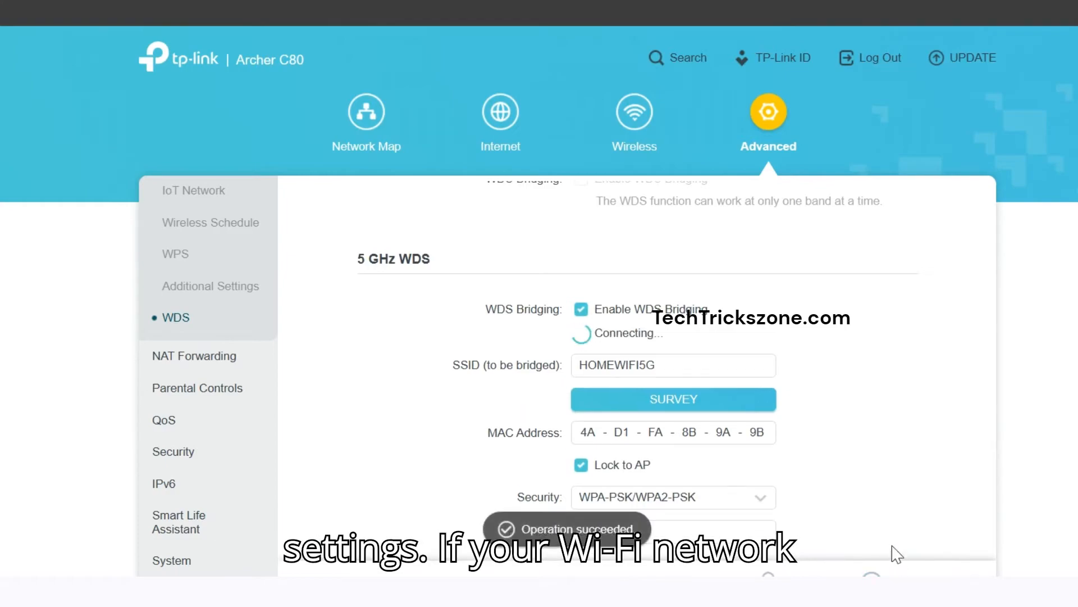
{"action": "mouse_move", "coordinate": [887, 512]}
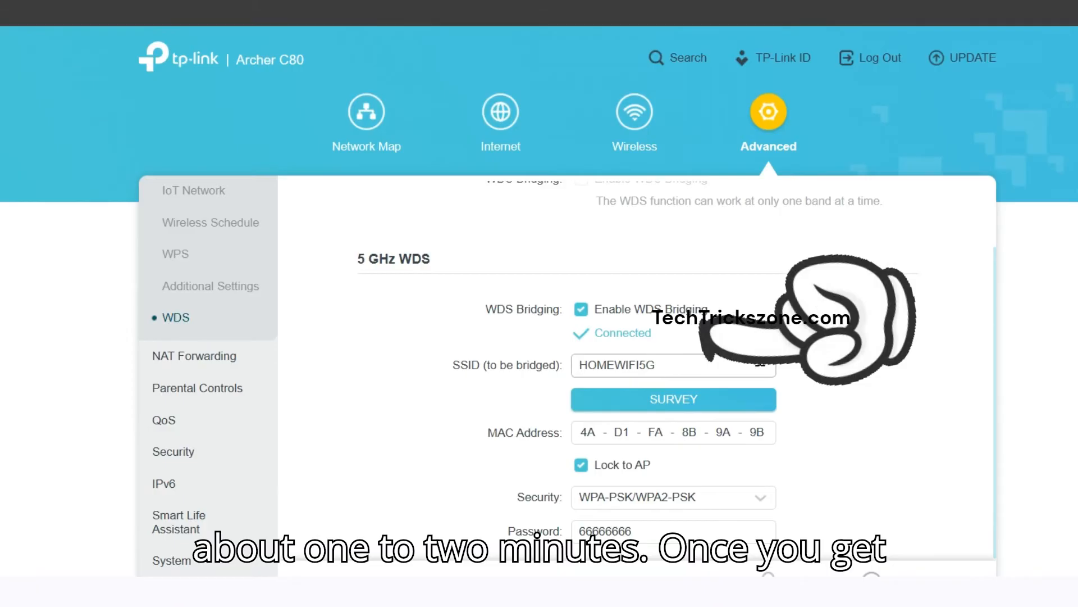
{"action": "mouse_move", "coordinate": [547, 142]}
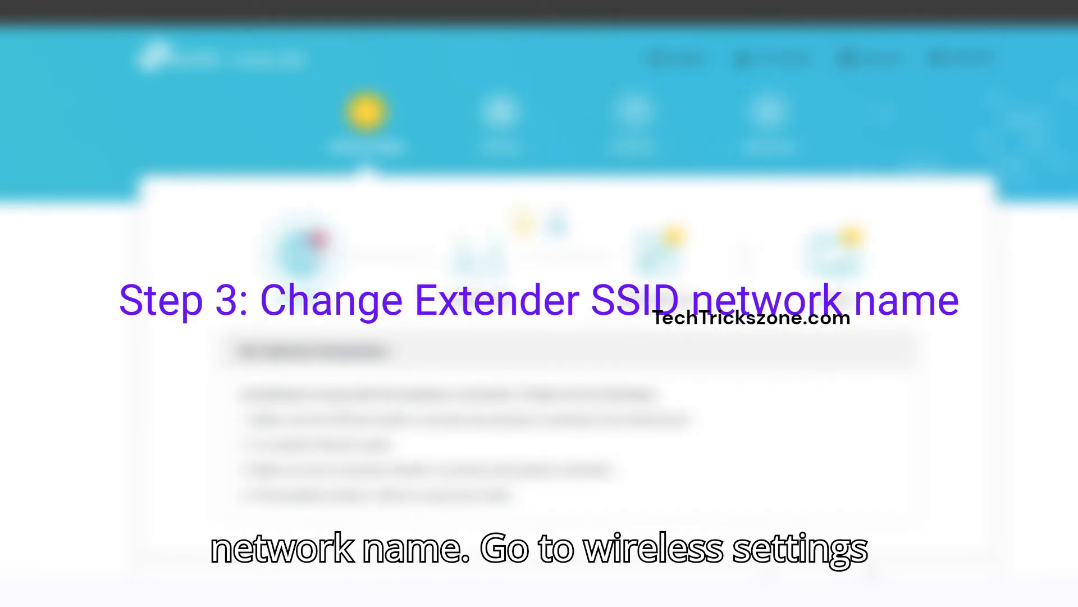
{"action": "left_click", "coordinate": [633, 113]}
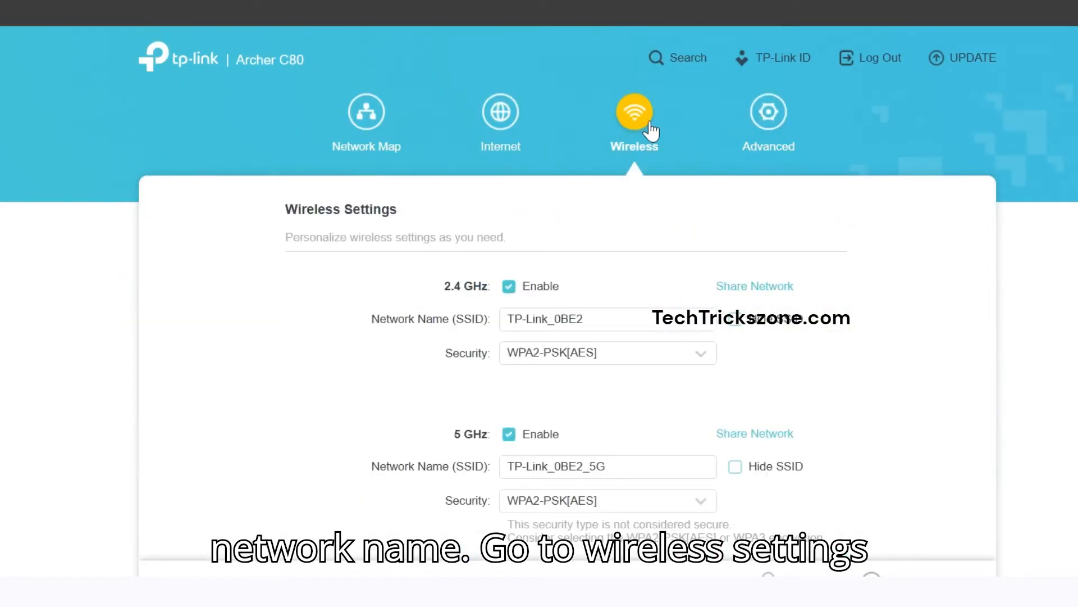
{"action": "triple_click", "coordinate": [608, 350]}
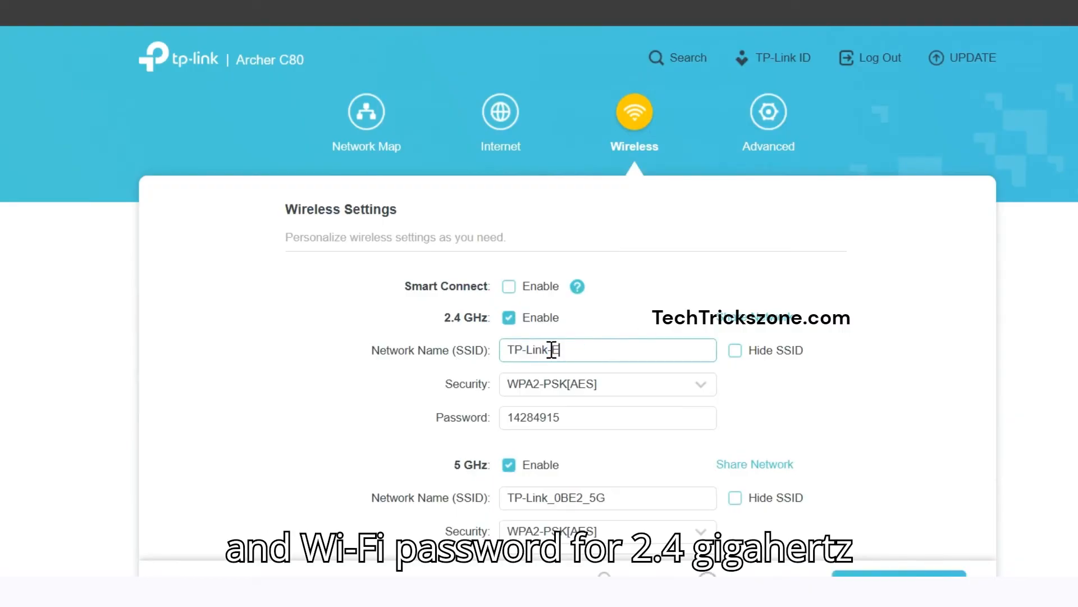
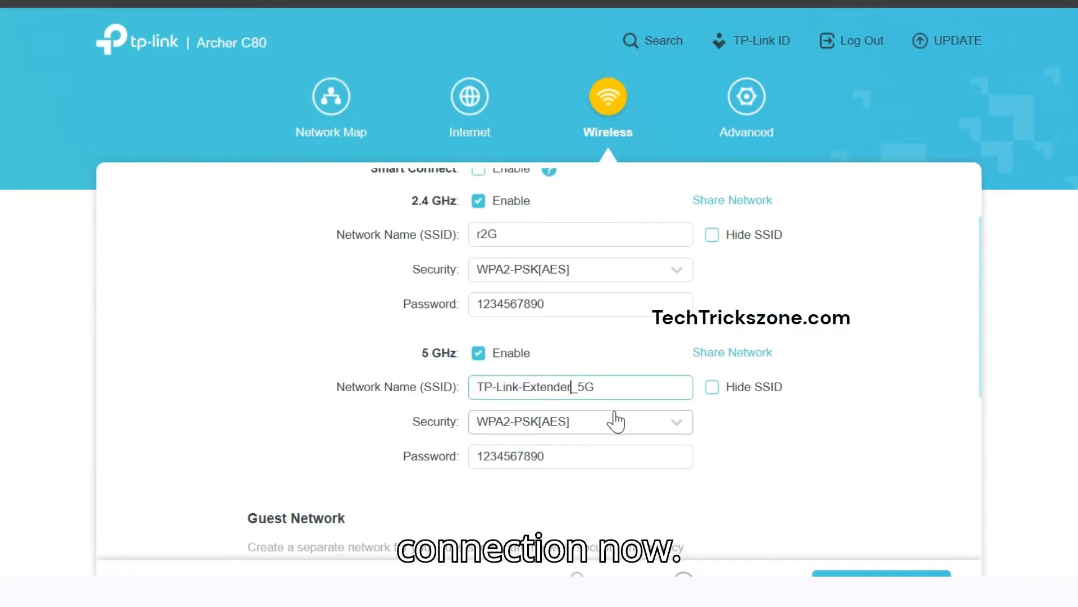
{"action": "scroll", "scroll_direction": "down", "scroll_amount": 3}
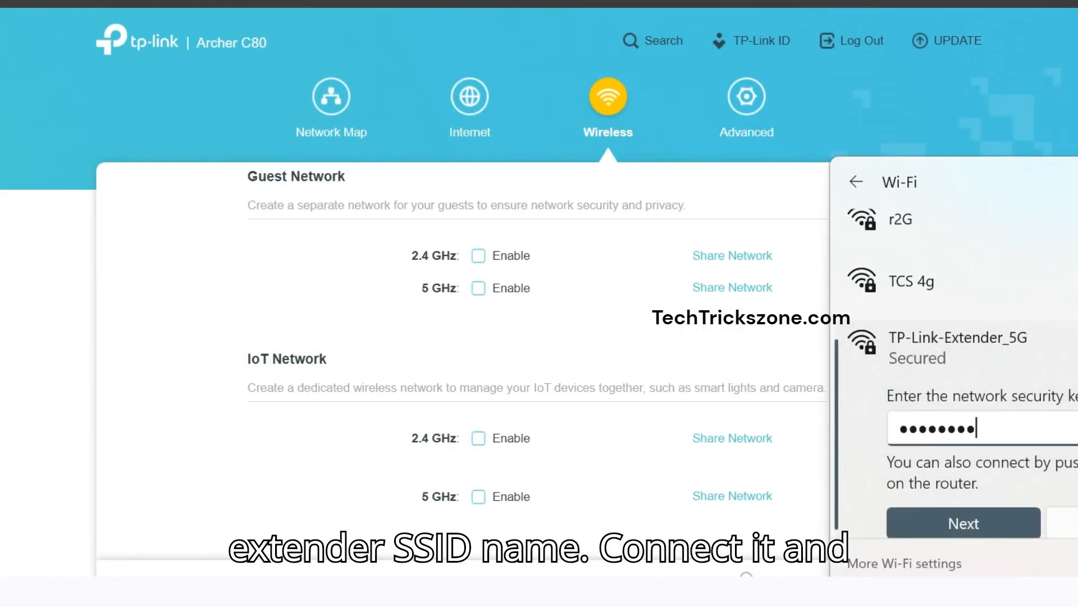
Join TP-Link-Extender_5G from Windows by submitting its network security key
{"action": "left_click", "coordinate": [962, 523]}
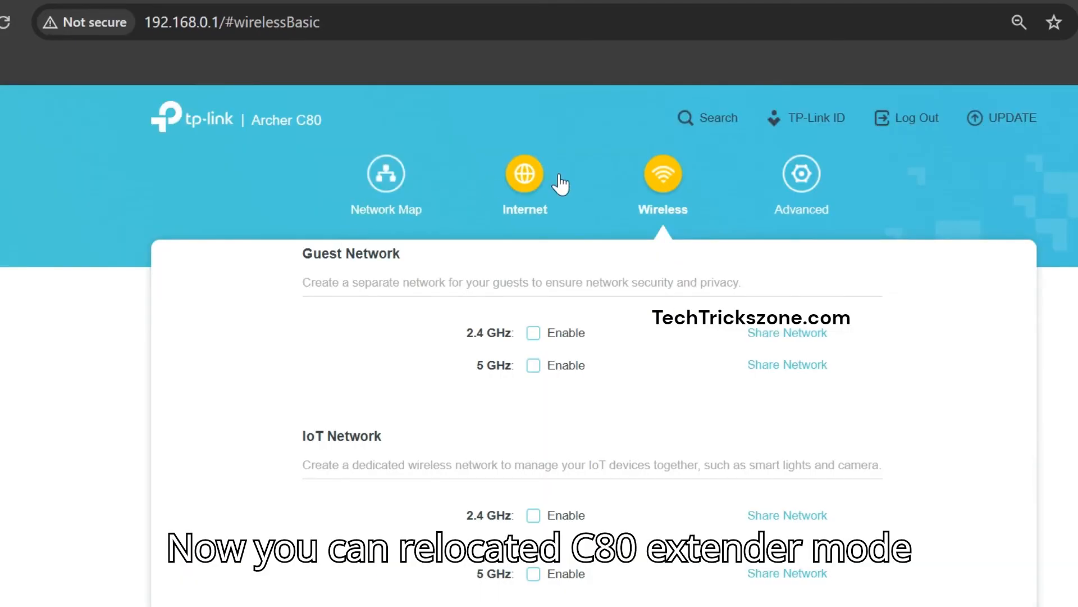
Return to the Network Map overview showing the router's connection status
{"action": "left_click", "coordinate": [386, 182]}
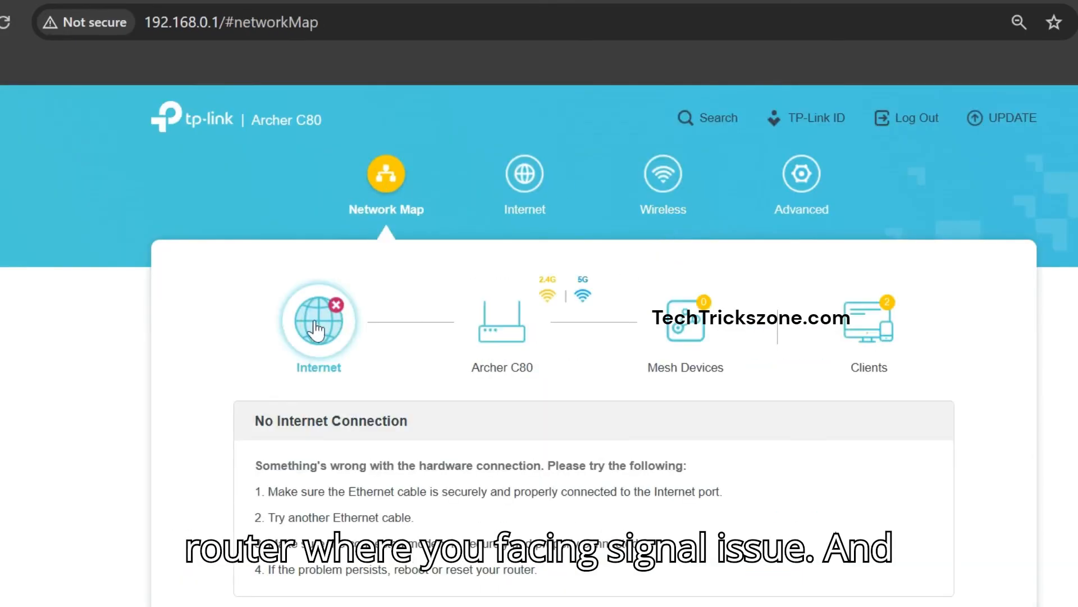
{"action": "mouse_move", "coordinate": [748, 310]}
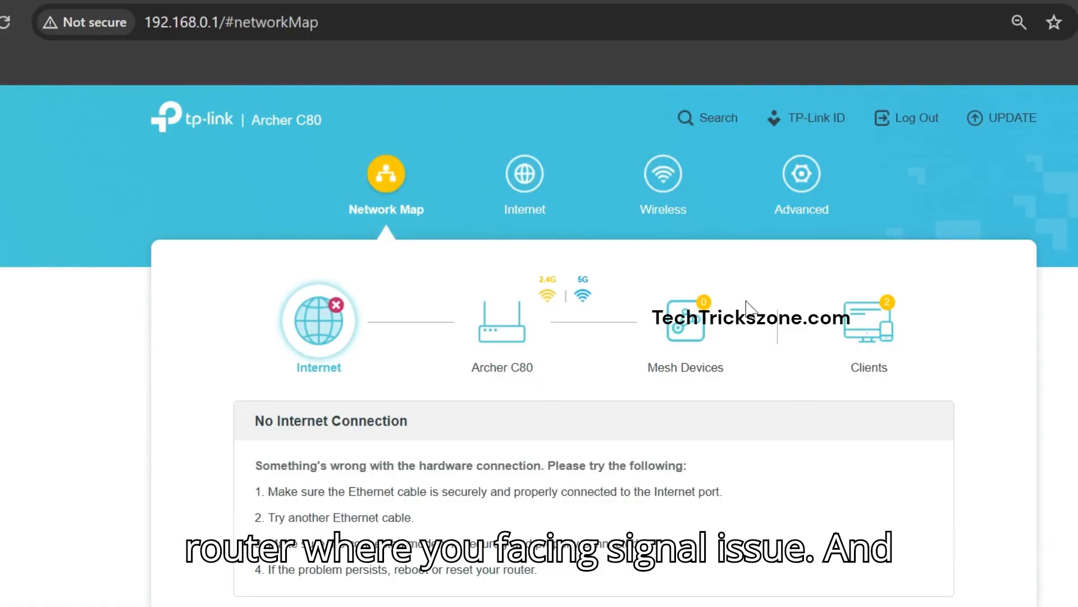